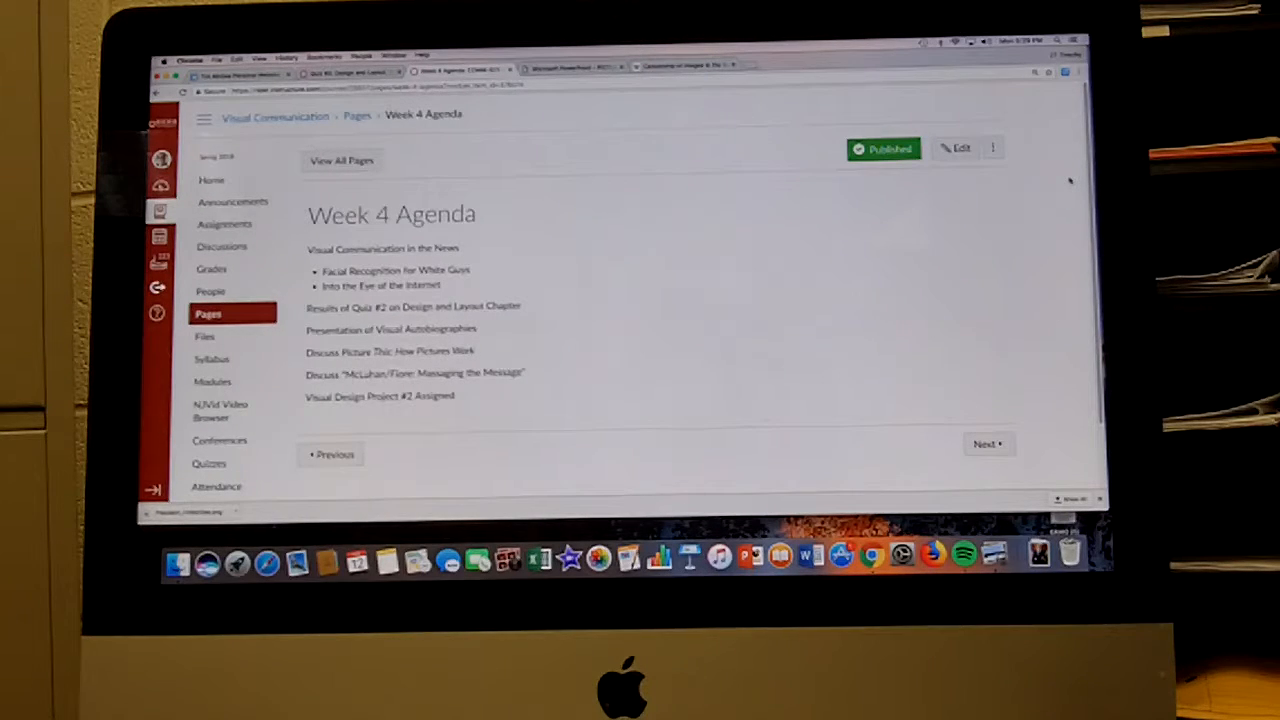
mouse_move(944, 424)
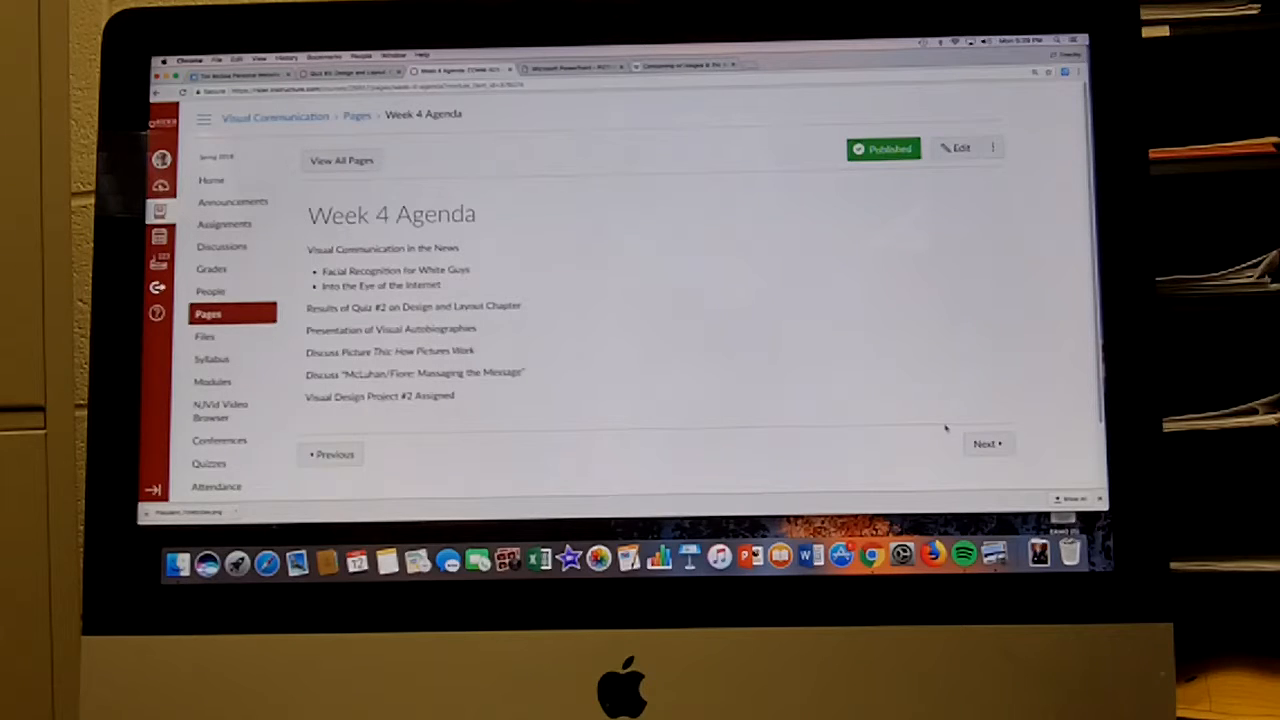
Step: Move from the Week 4 Agenda to the Visual Design Project #2 page via Next
click(988, 444)
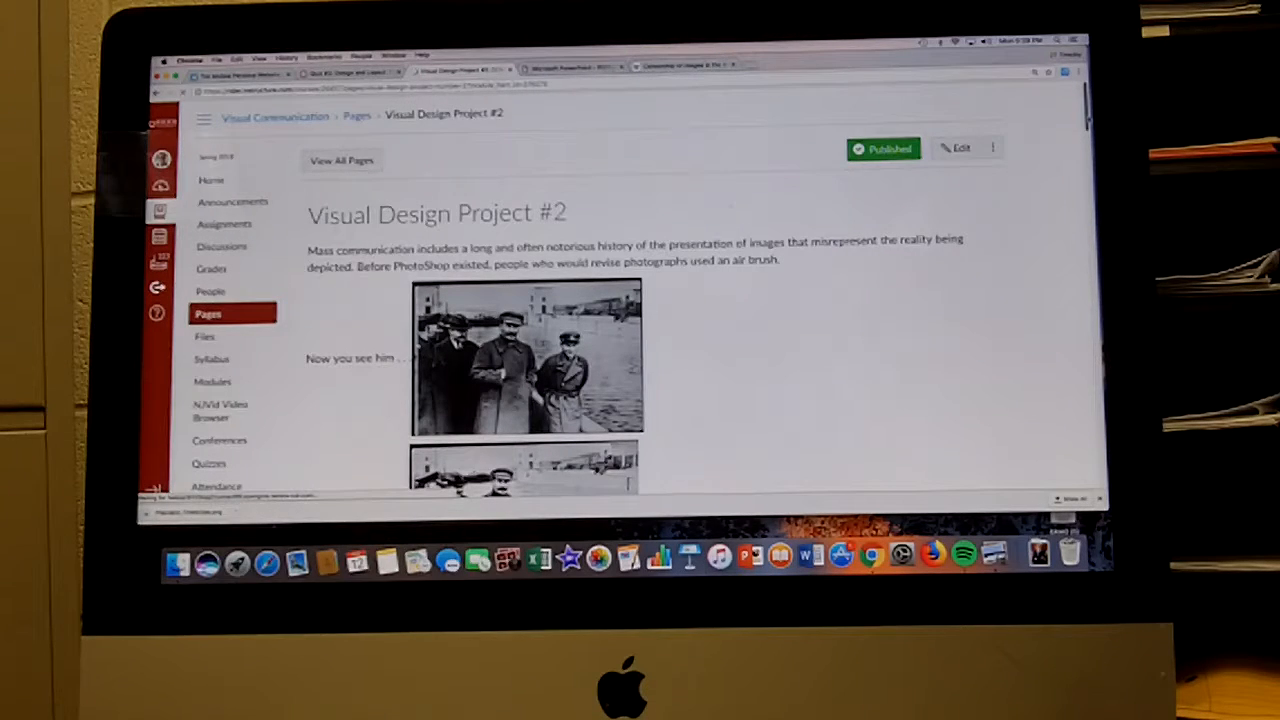
Step: Scroll to the 'Now you see him / Now you don't' airbrushed Soviet photo pair and explanation
scroll(down, 3)
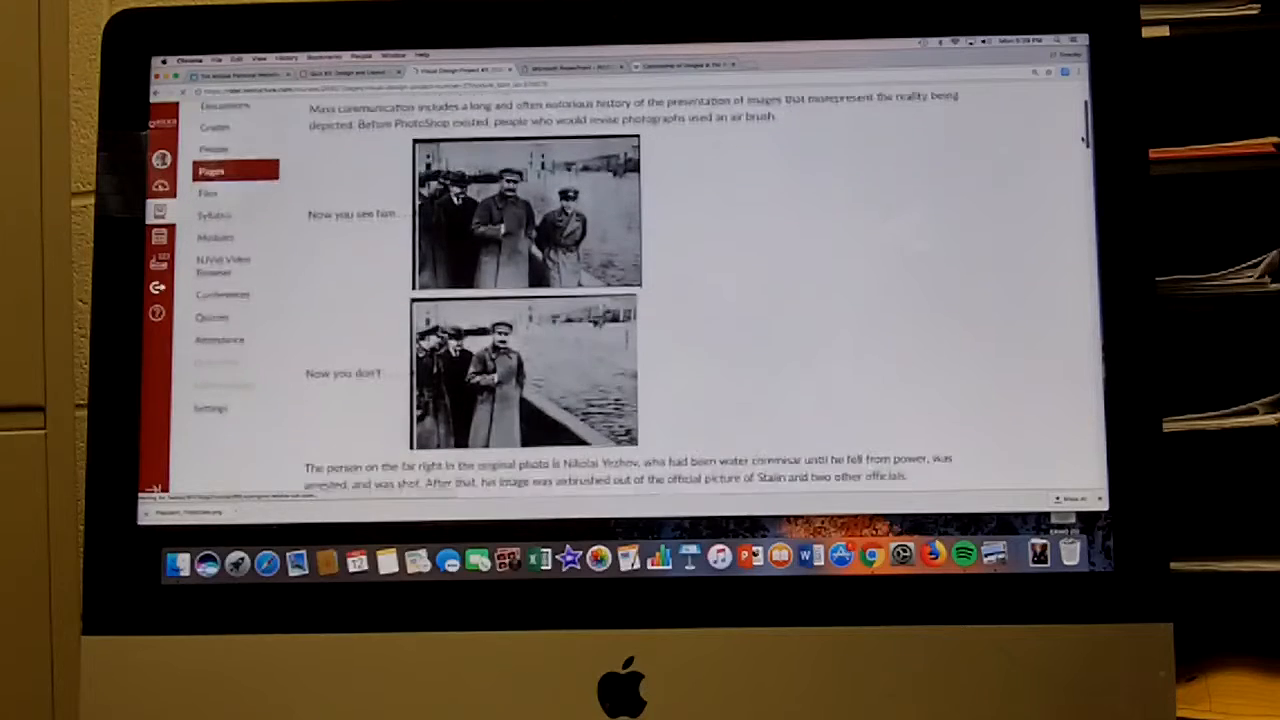
scroll(down, 3)
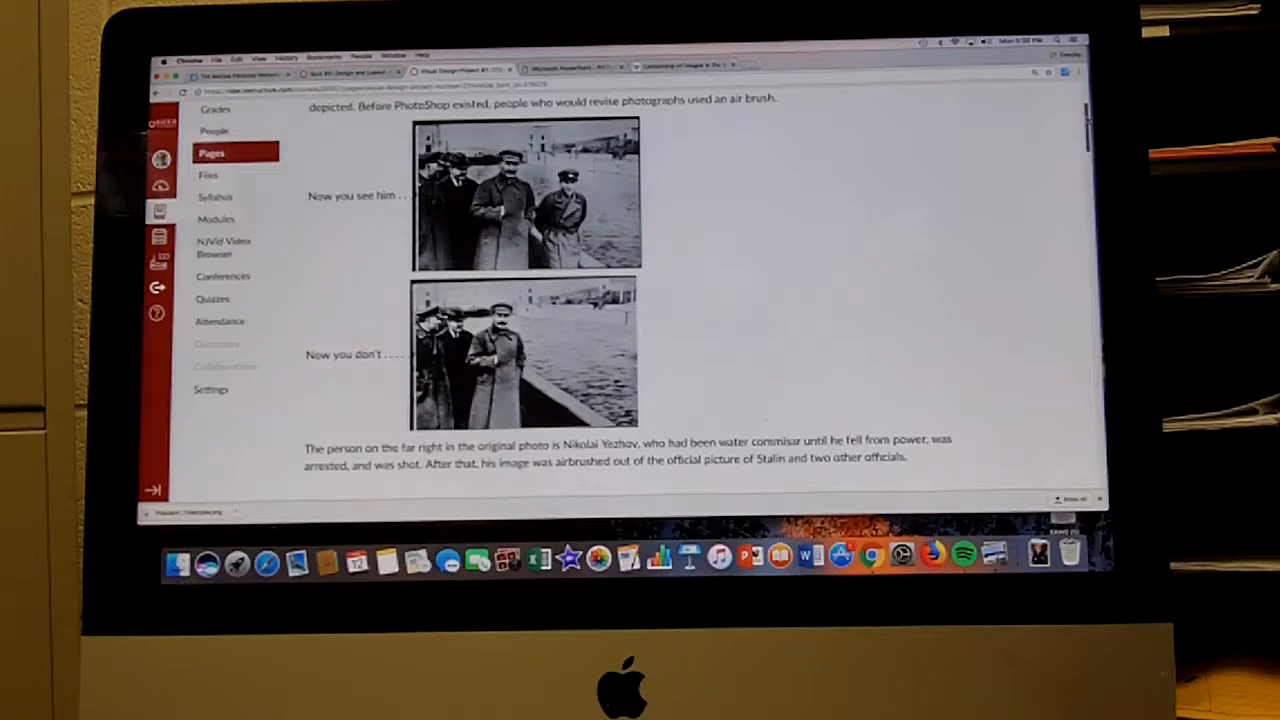
Step: Scroll down to the Governor Corbett audience photo and its stock-image example
scroll(down, 3)
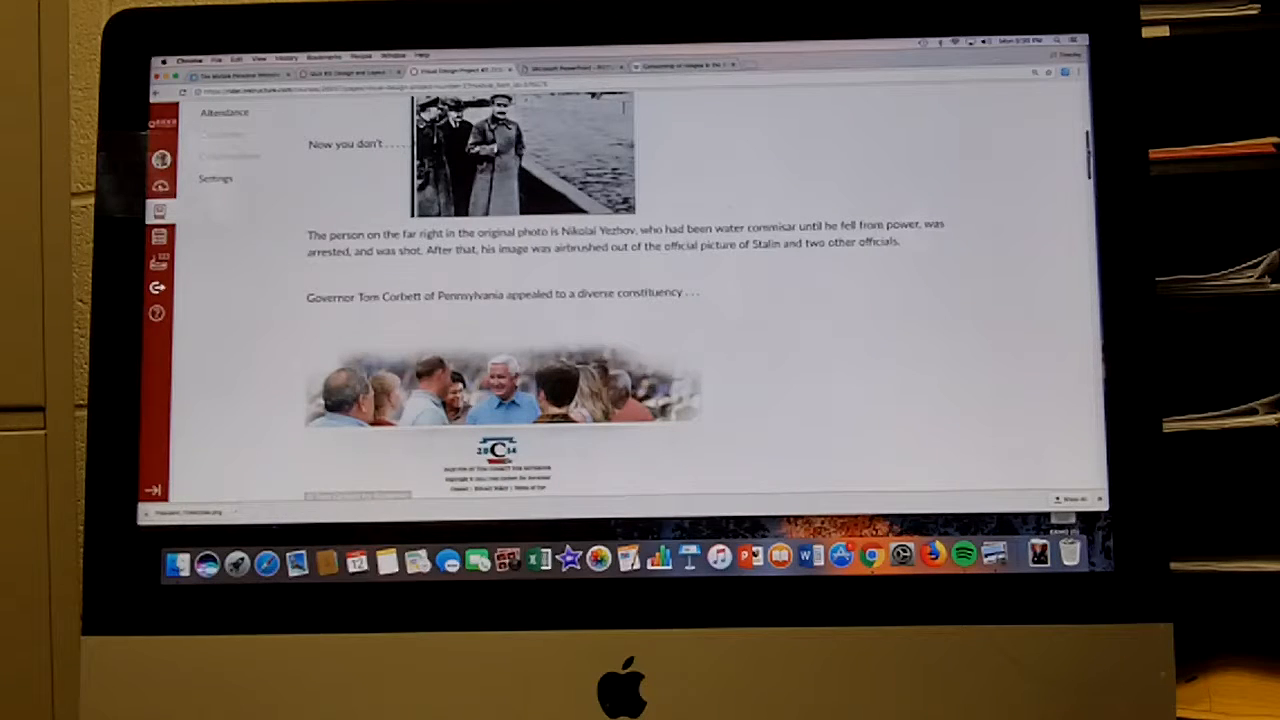
scroll(down, 3)
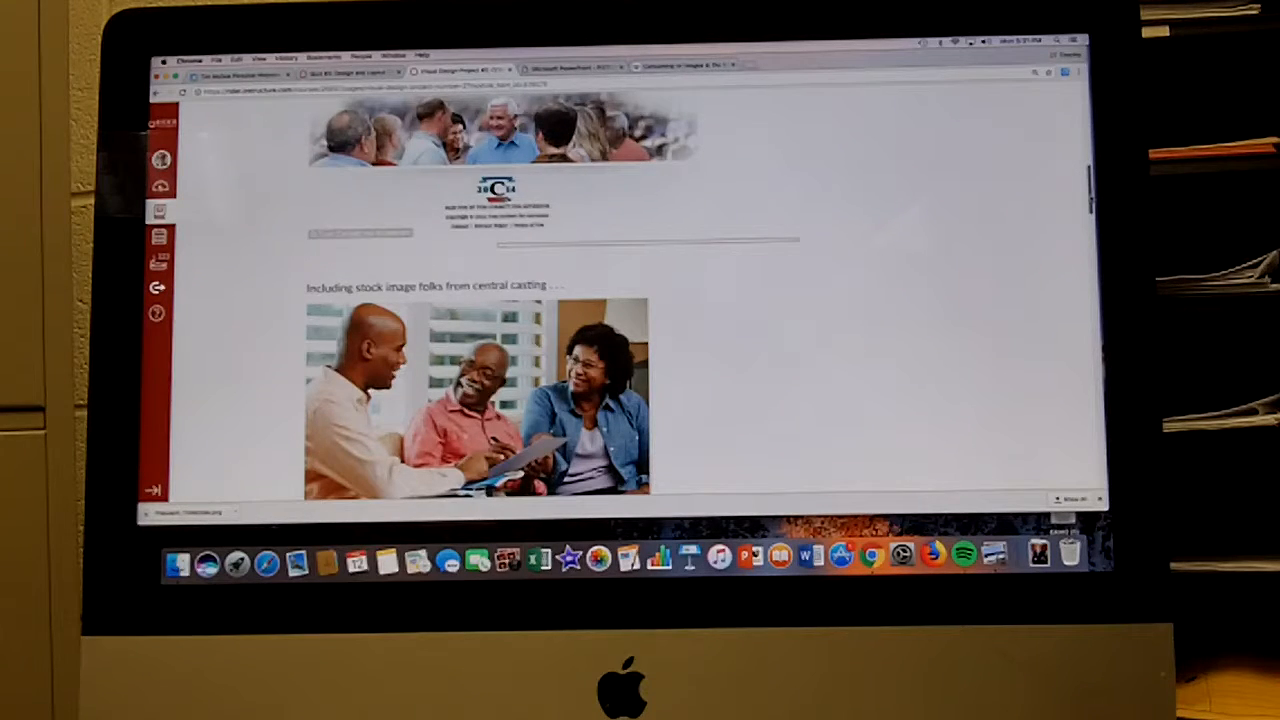
scroll(down, 3)
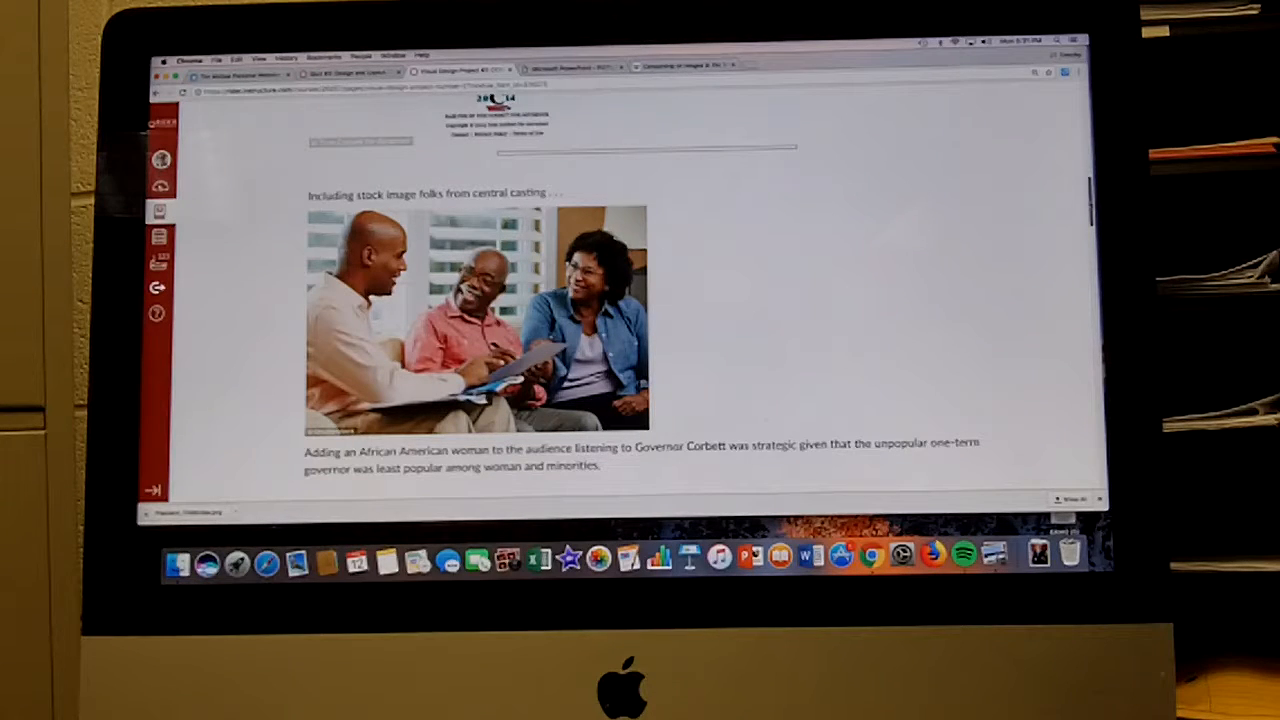
Step: Scroll down to the 'Everyone loves Wisconsin Basketball' side-by-side cover images
scroll(down, 3)
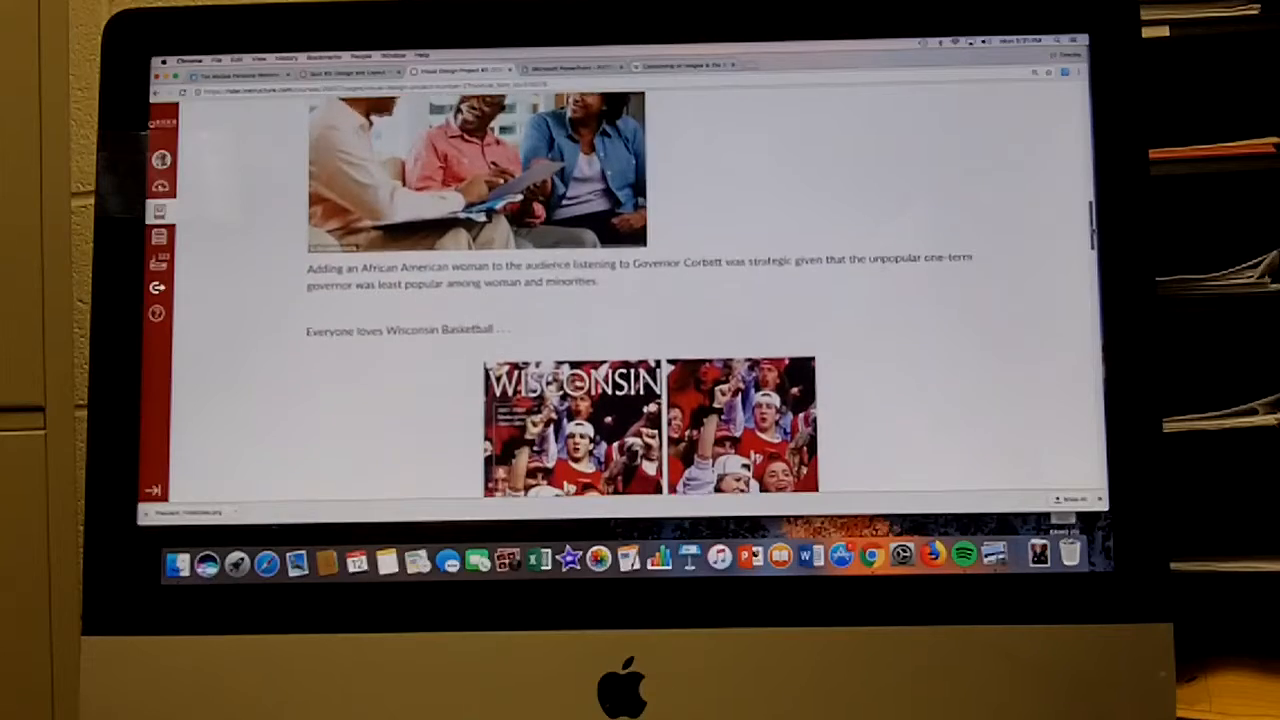
scroll(down, 3)
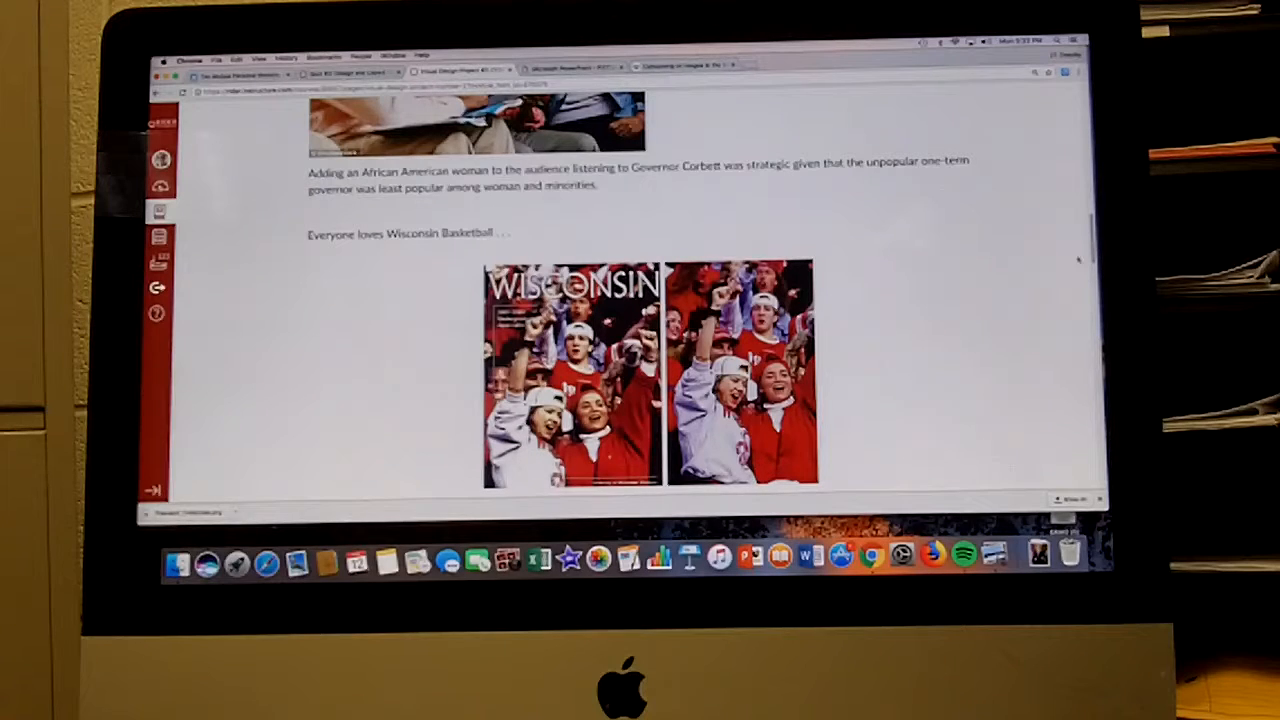
scroll(down, 3)
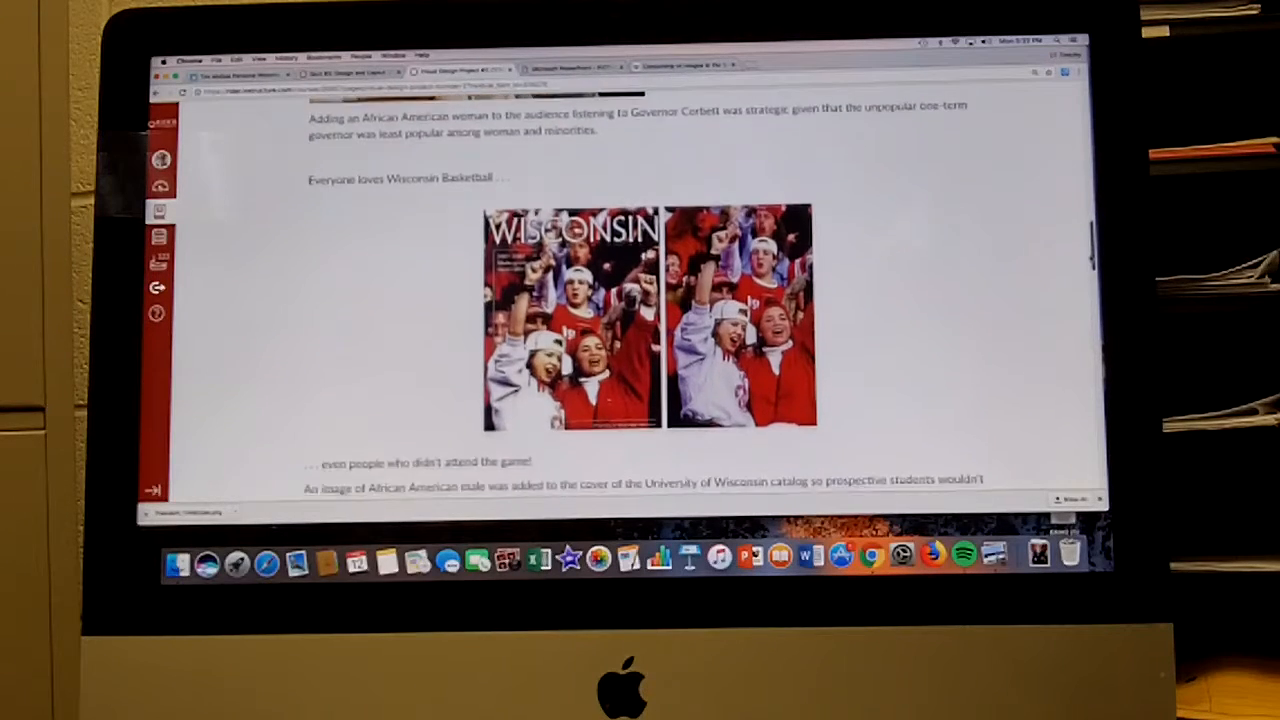
scroll(down, 3)
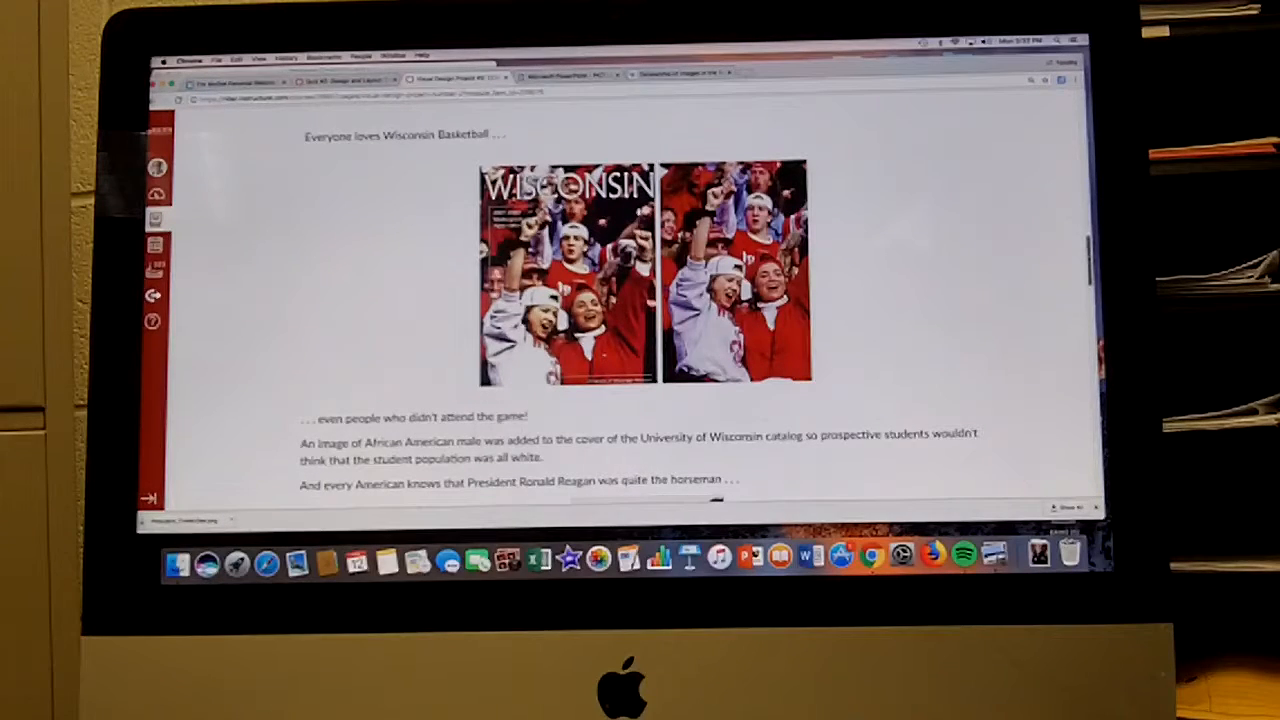
Step: Scroll through the Reagan horseback and Dancing with the Stars examples to the 'Finally' paragraph
scroll(down, 3)
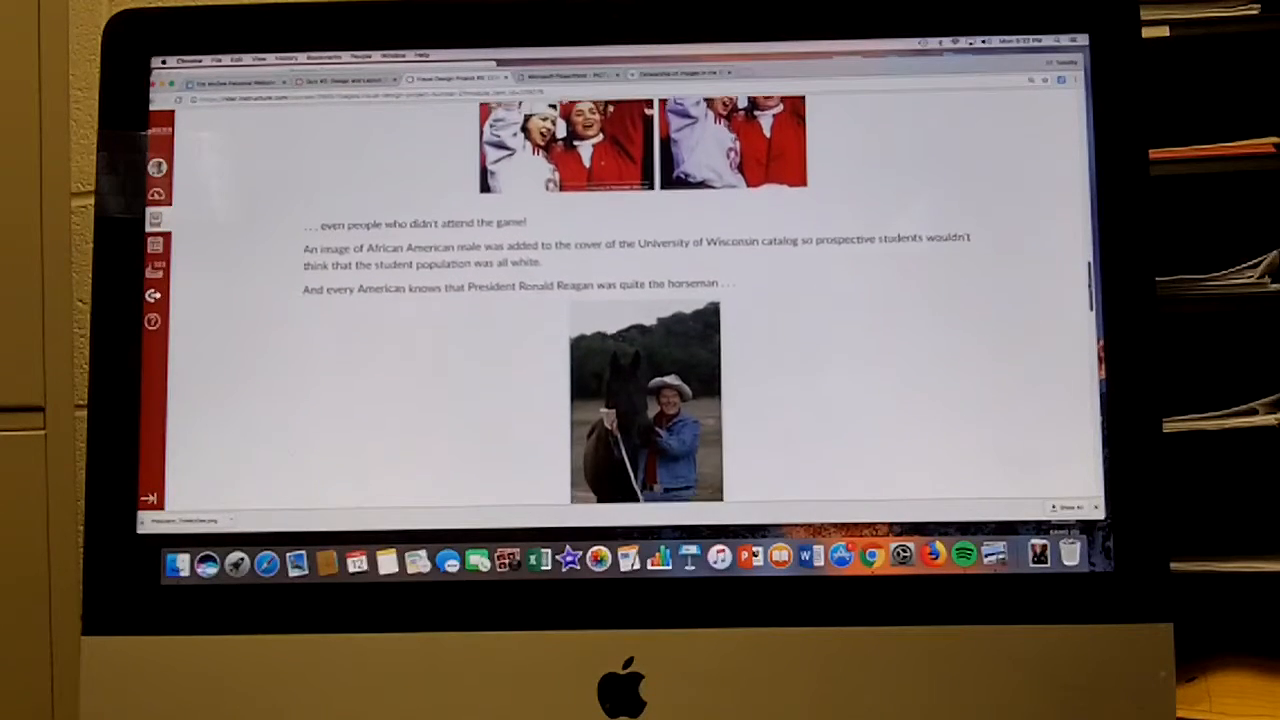
scroll(up, 3)
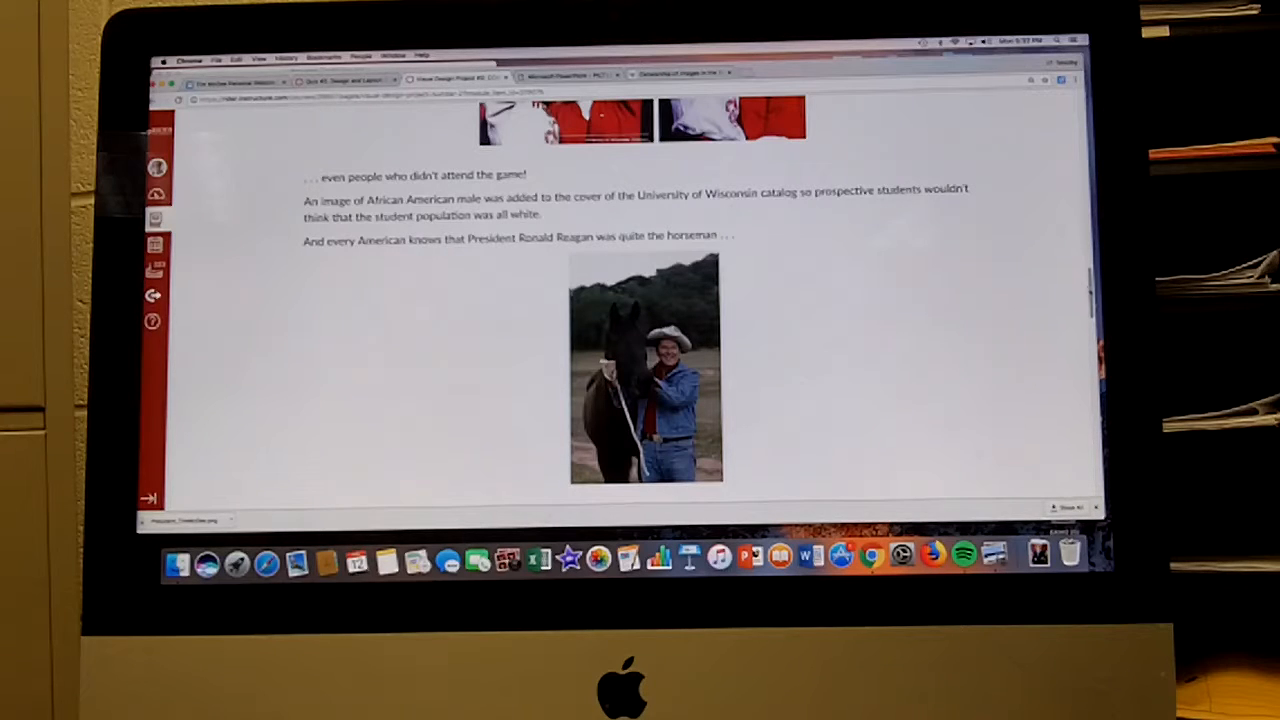
scroll(down, 3)
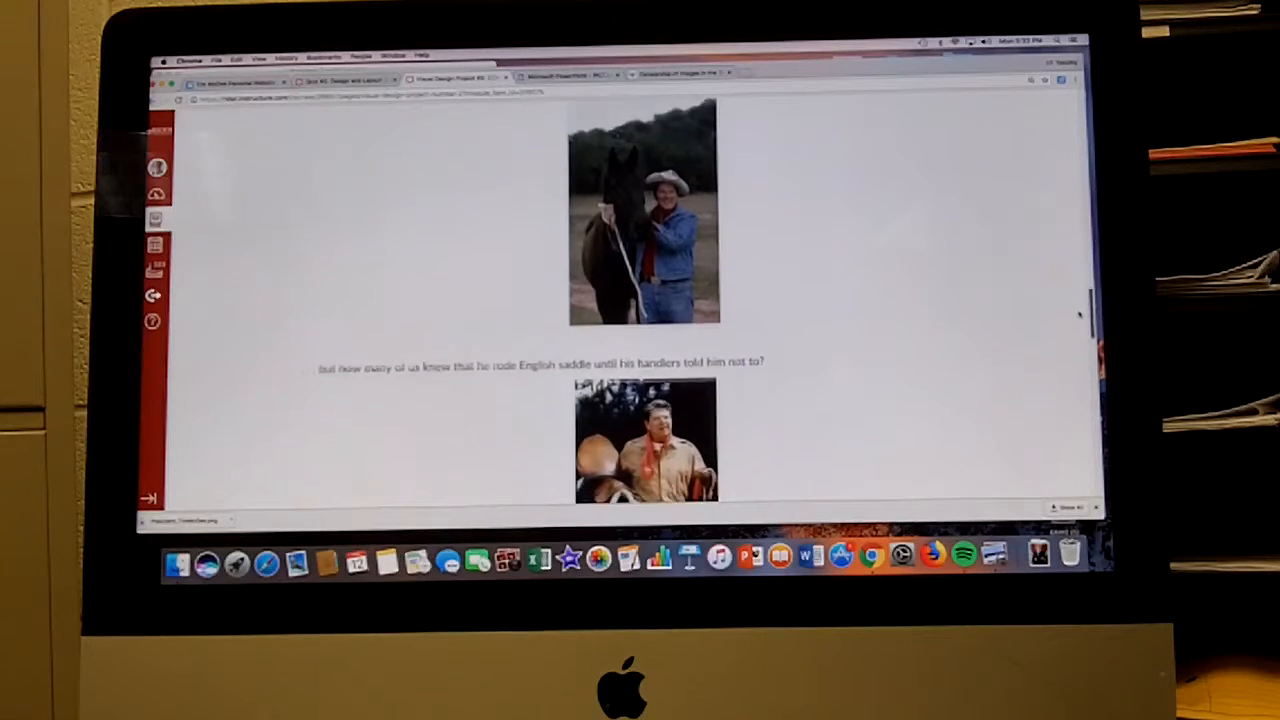
scroll(down, 3)
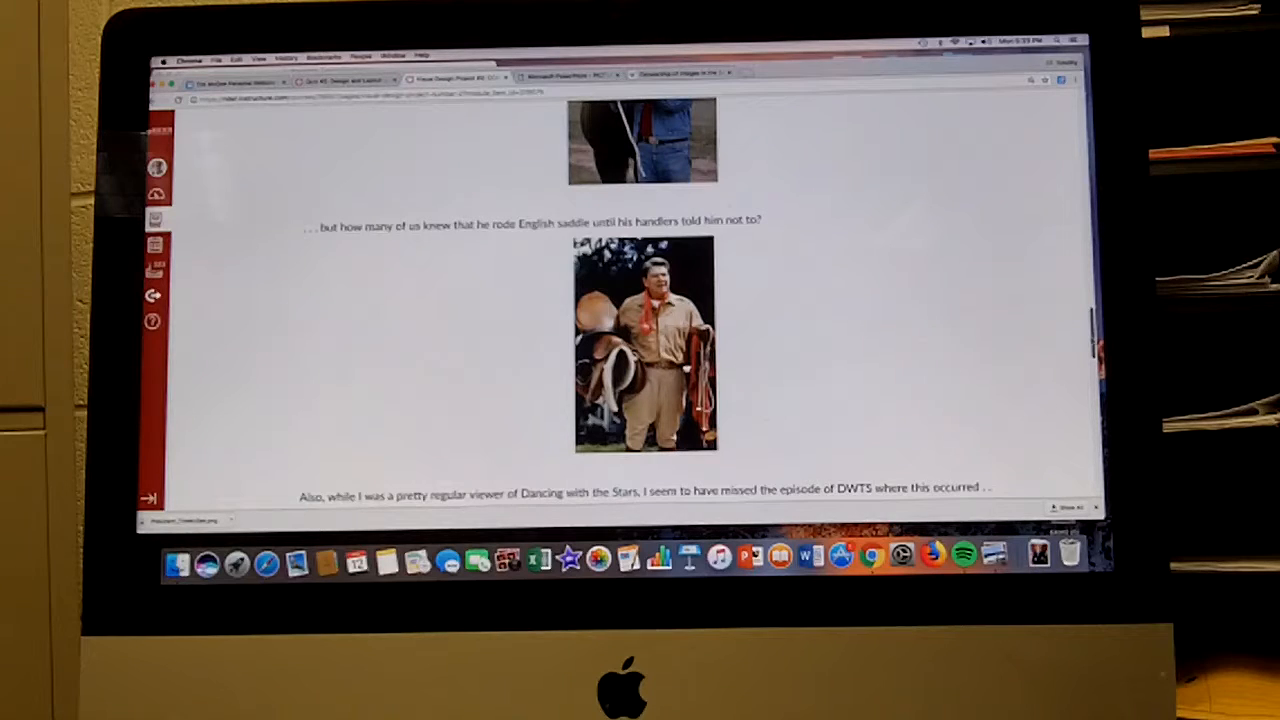
scroll(down, 3)
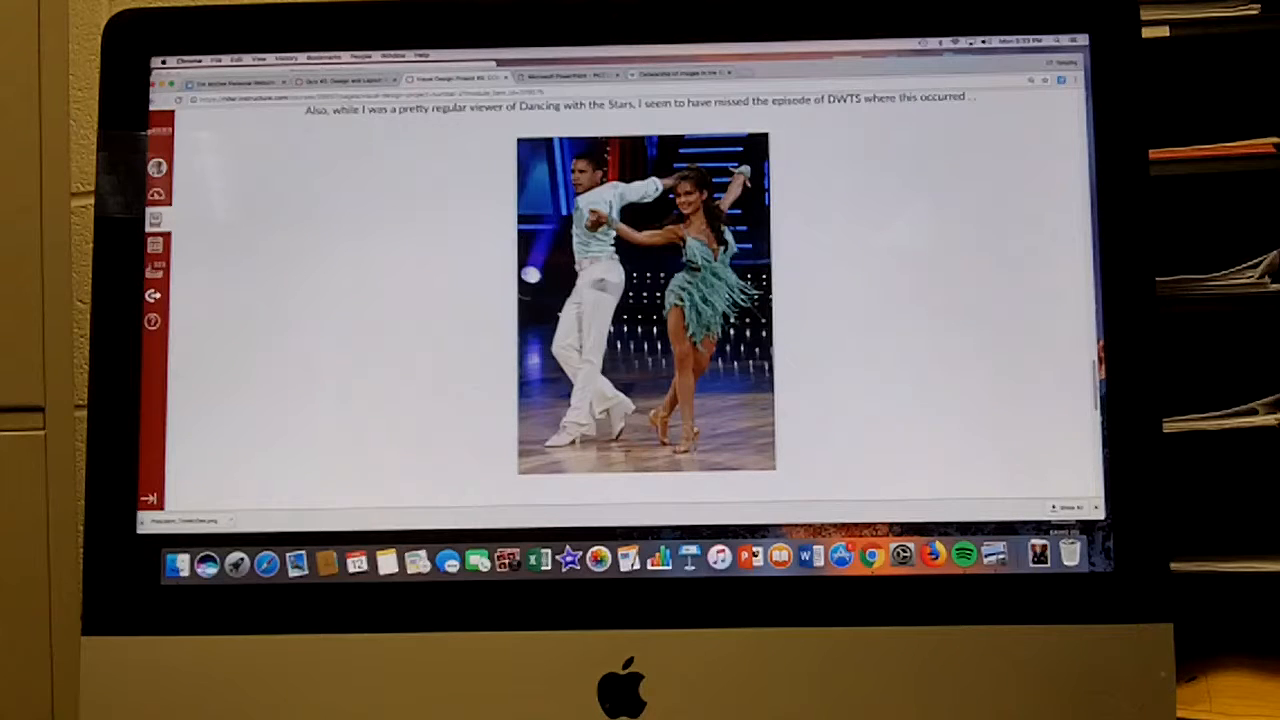
scroll(down, 3)
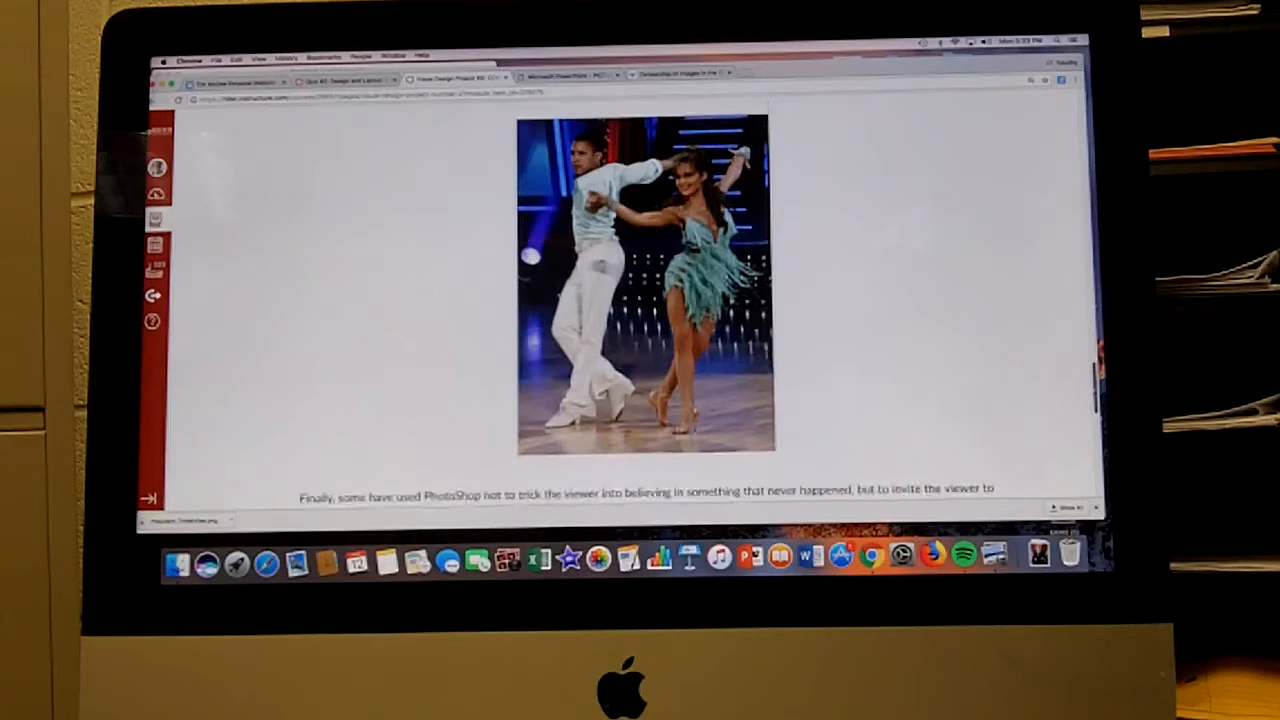
scroll(down, 3)
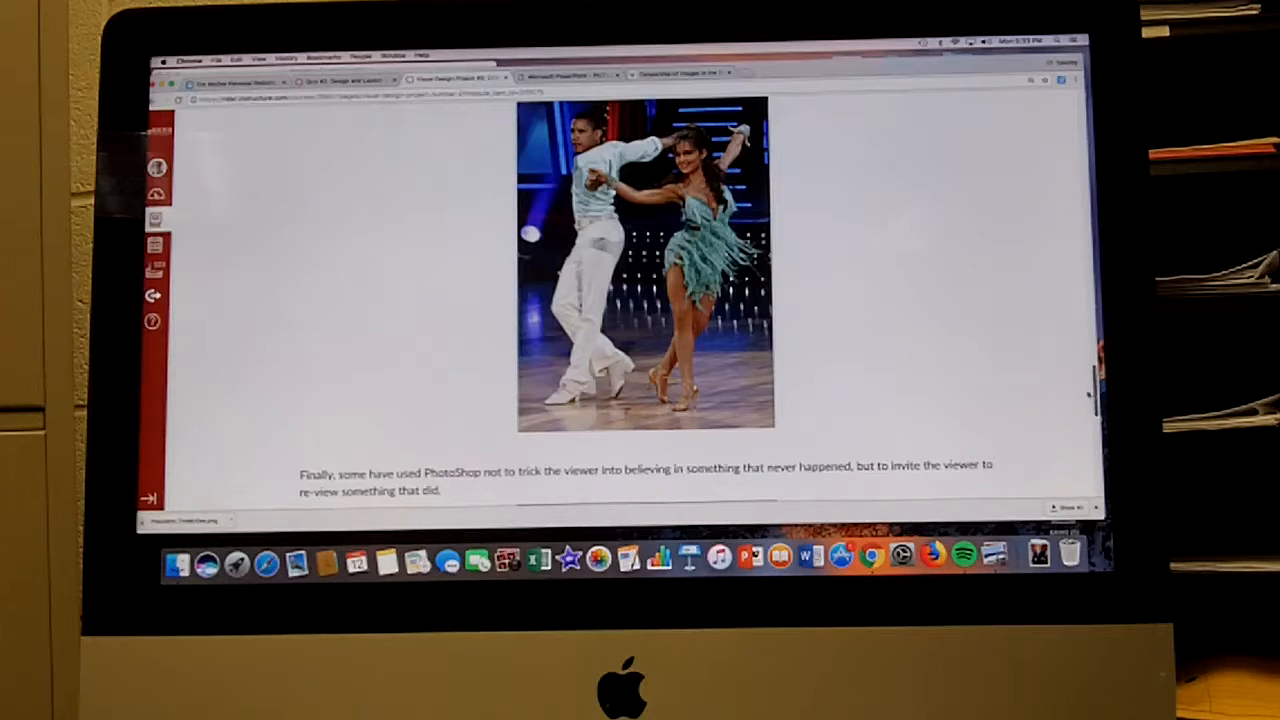
scroll(down, 3)
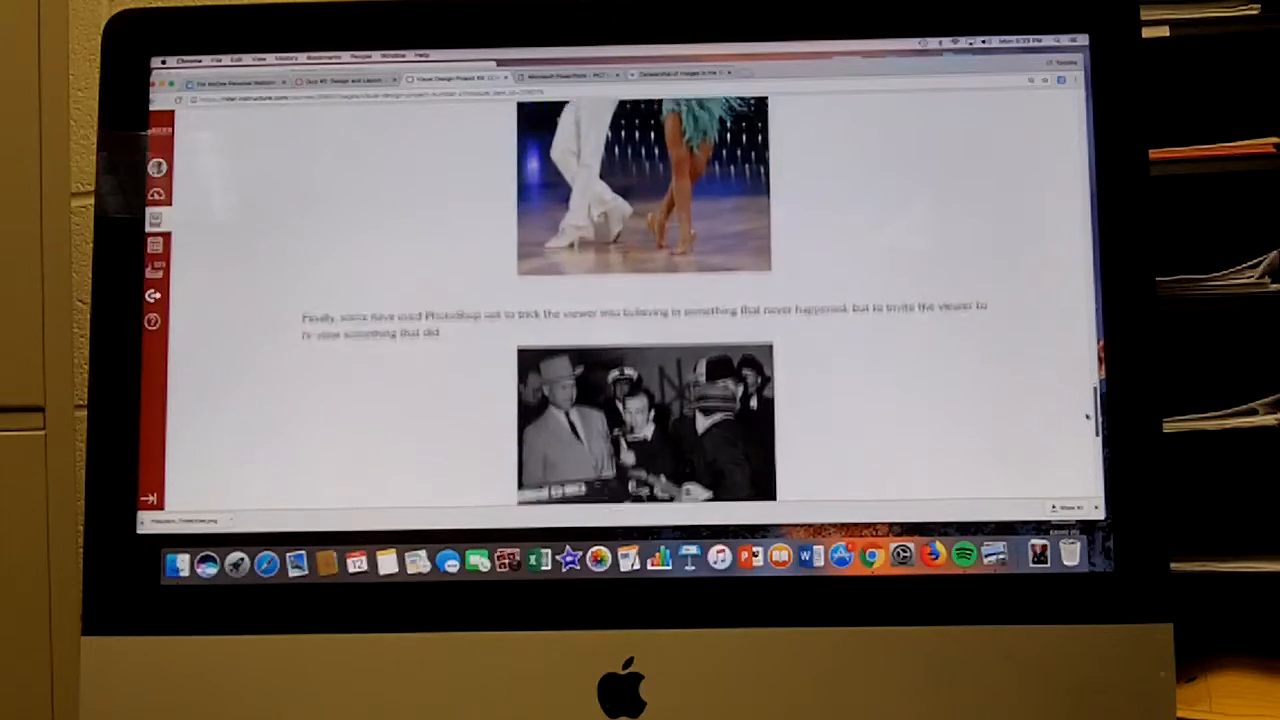
Step: Scroll through the 'In-A-Gadda-Da-Oswald' photo and explanation to the bottom of the page
scroll(down, 3)
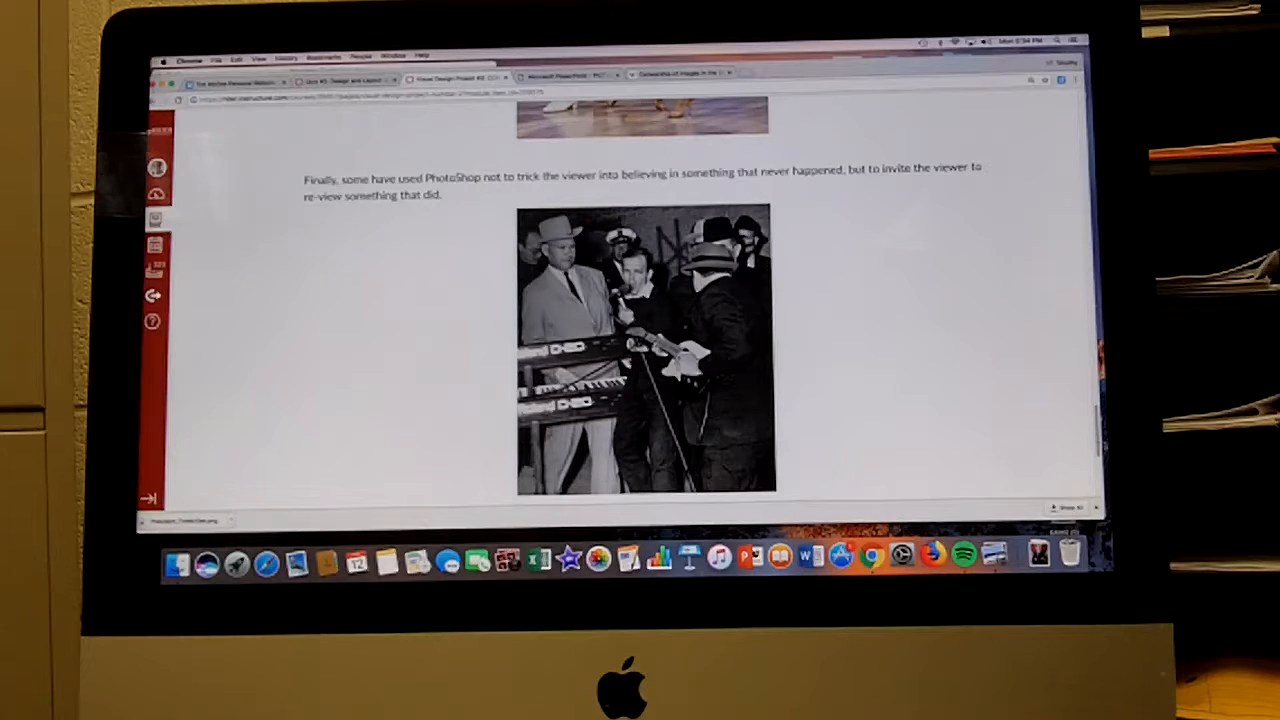
scroll(down, 3)
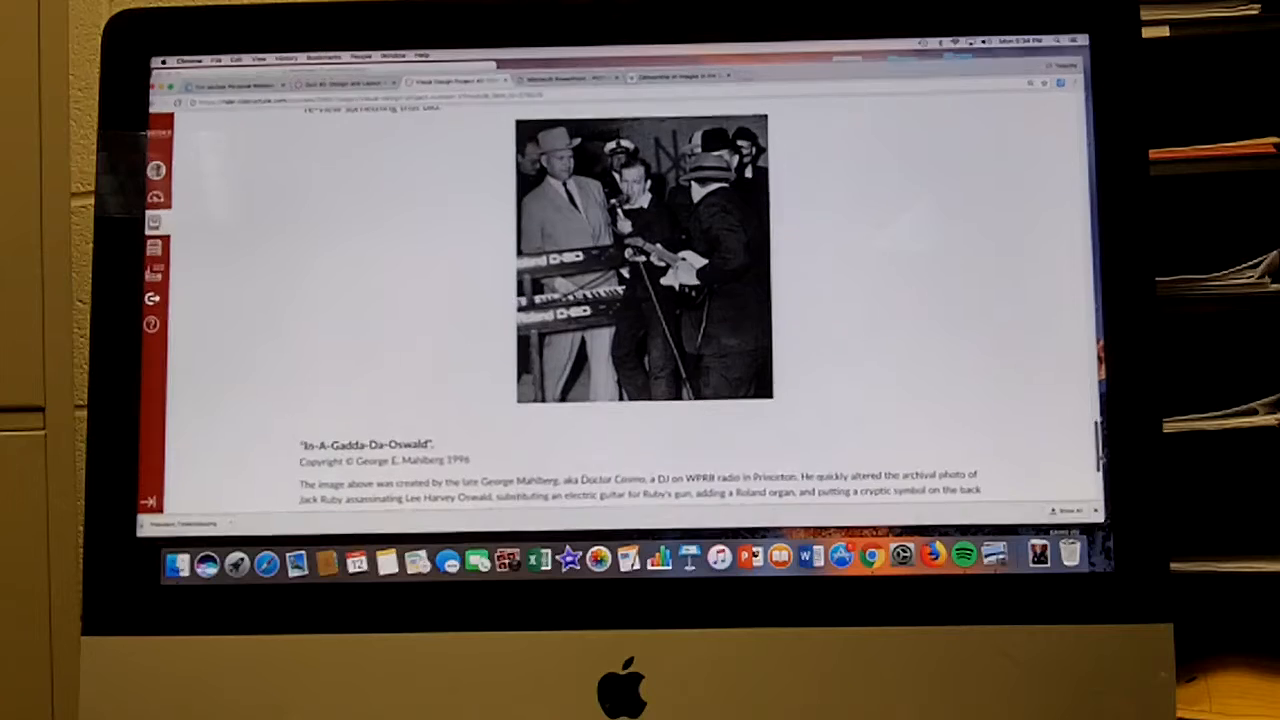
scroll(down, 3)
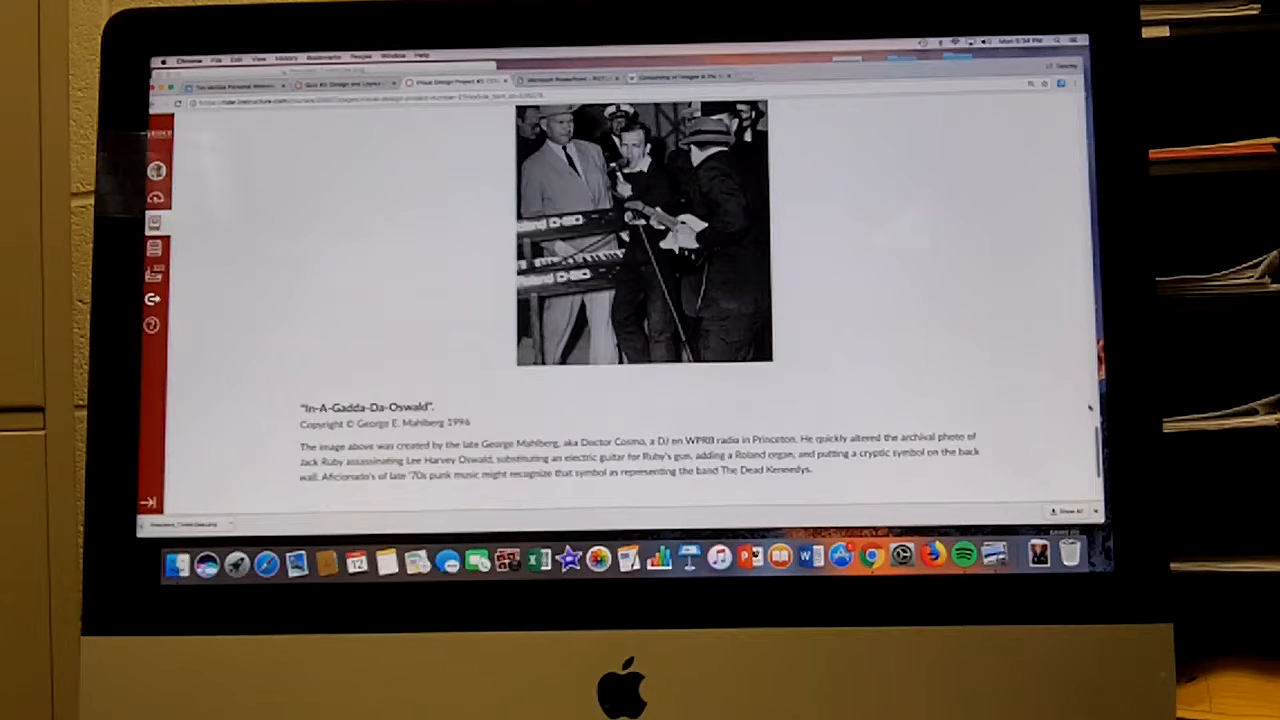
scroll(down, 3)
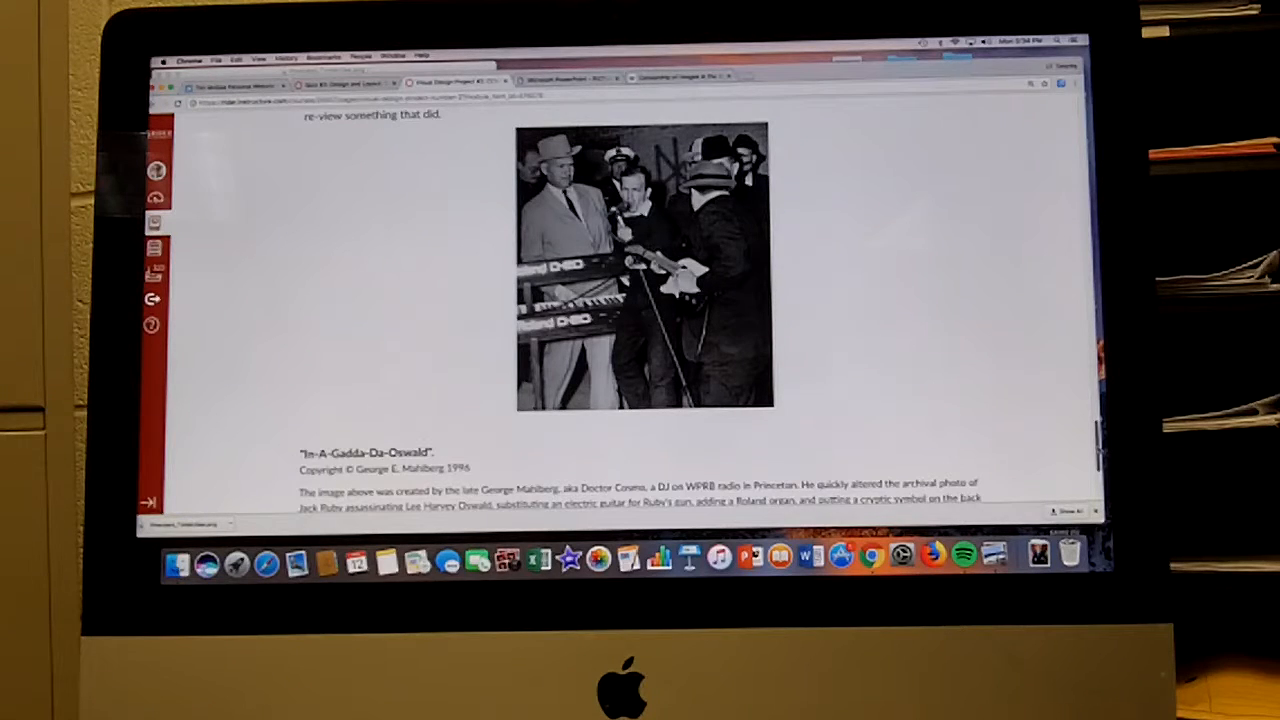
scroll(down, 3)
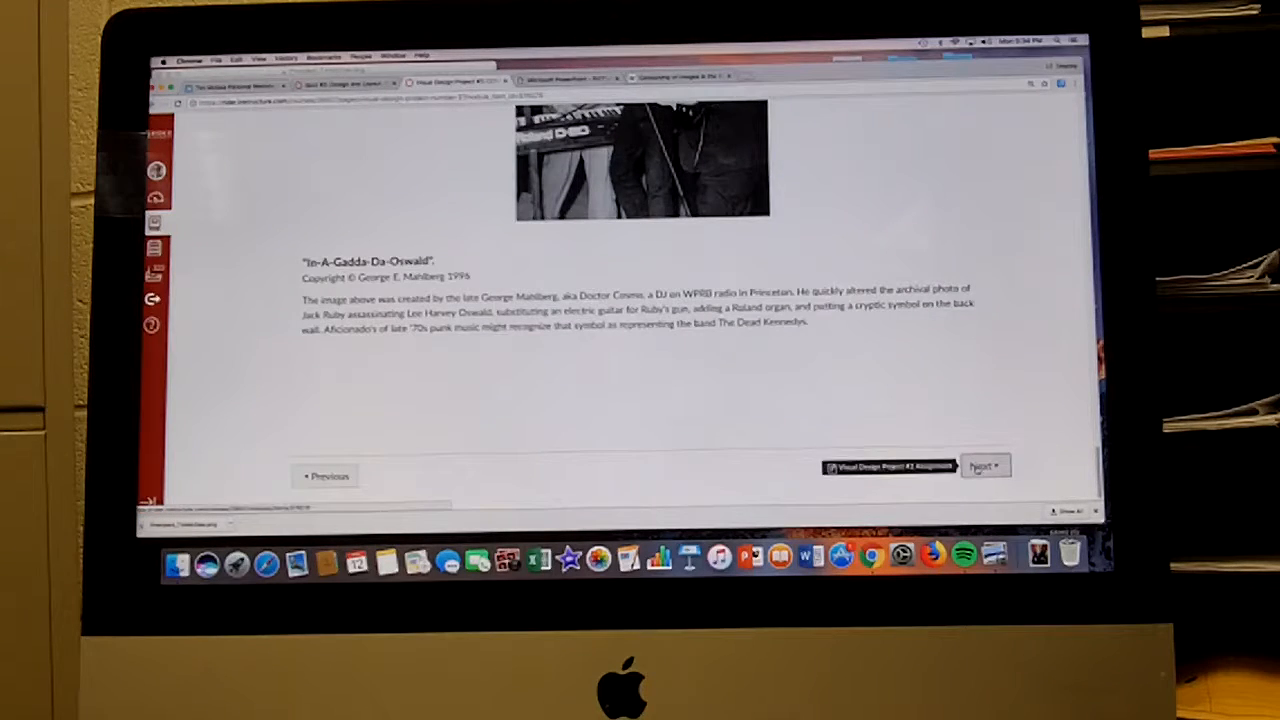
Step: Go on to the Visual Design Project #2 Assignment page via Next
click(984, 466)
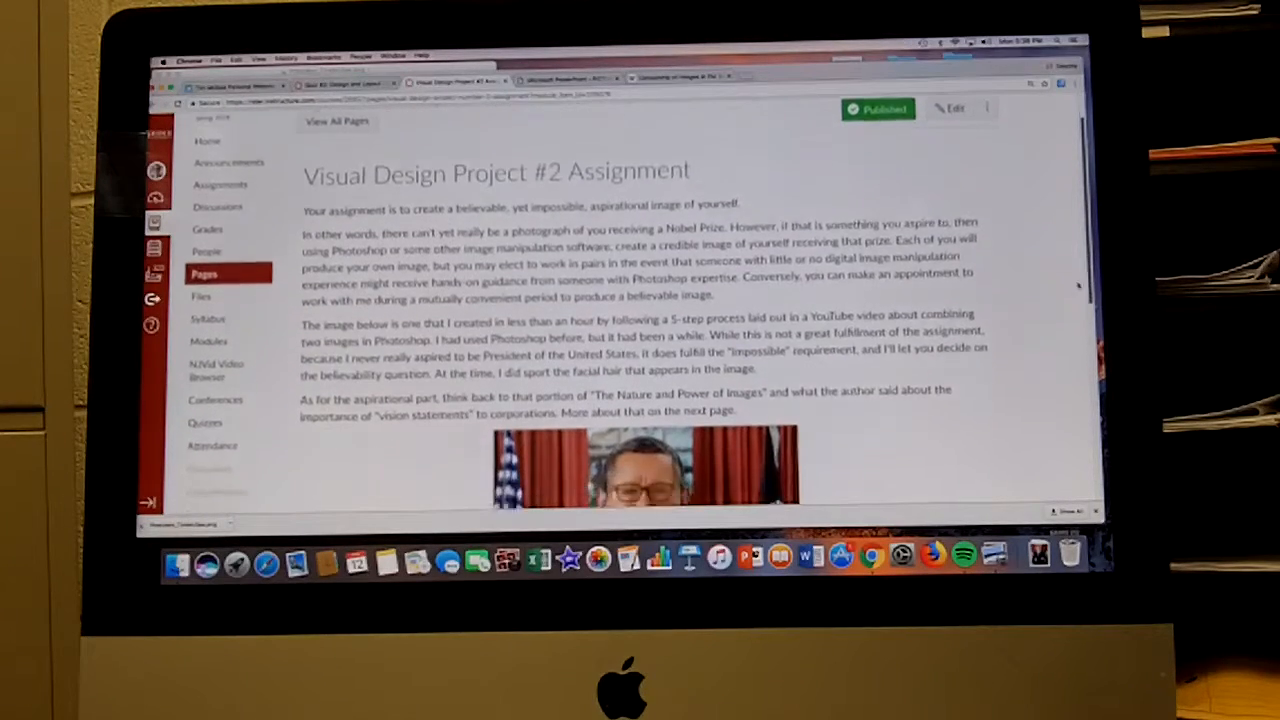
Step: Scroll the assignment page to the sample 'author as President' portrait, then back up slightly
scroll(down, 3)
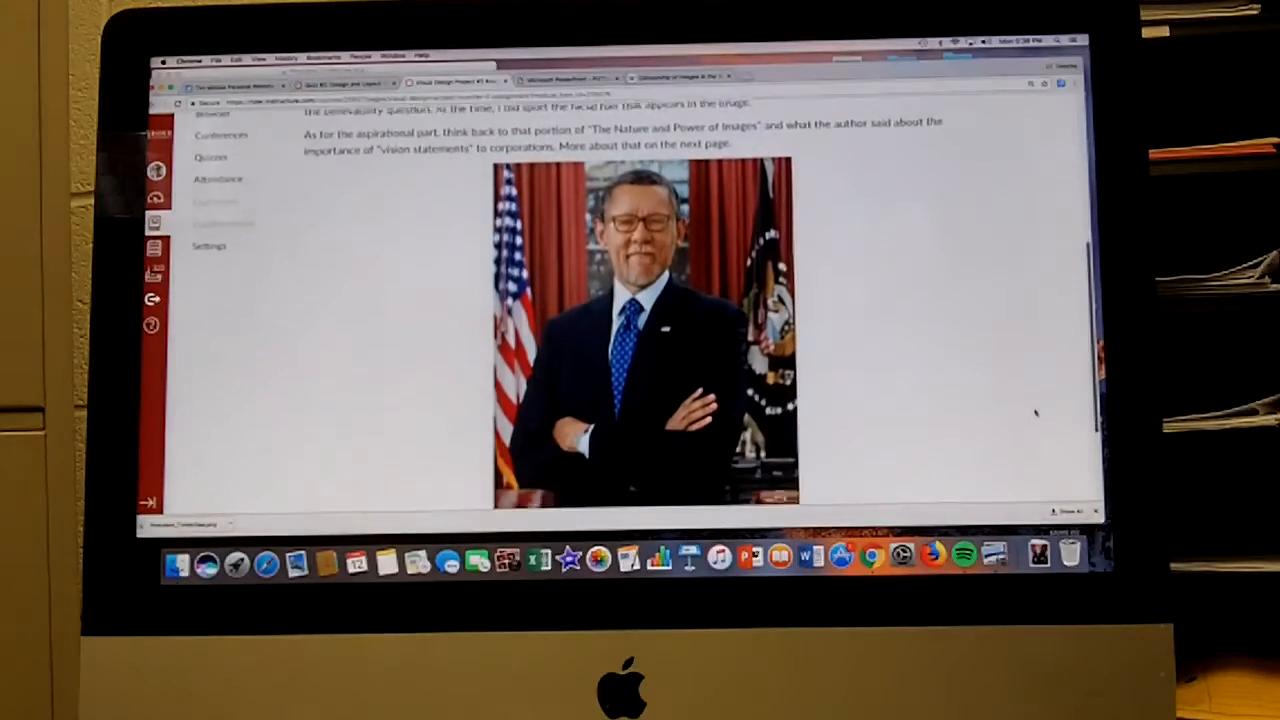
scroll(down, 3)
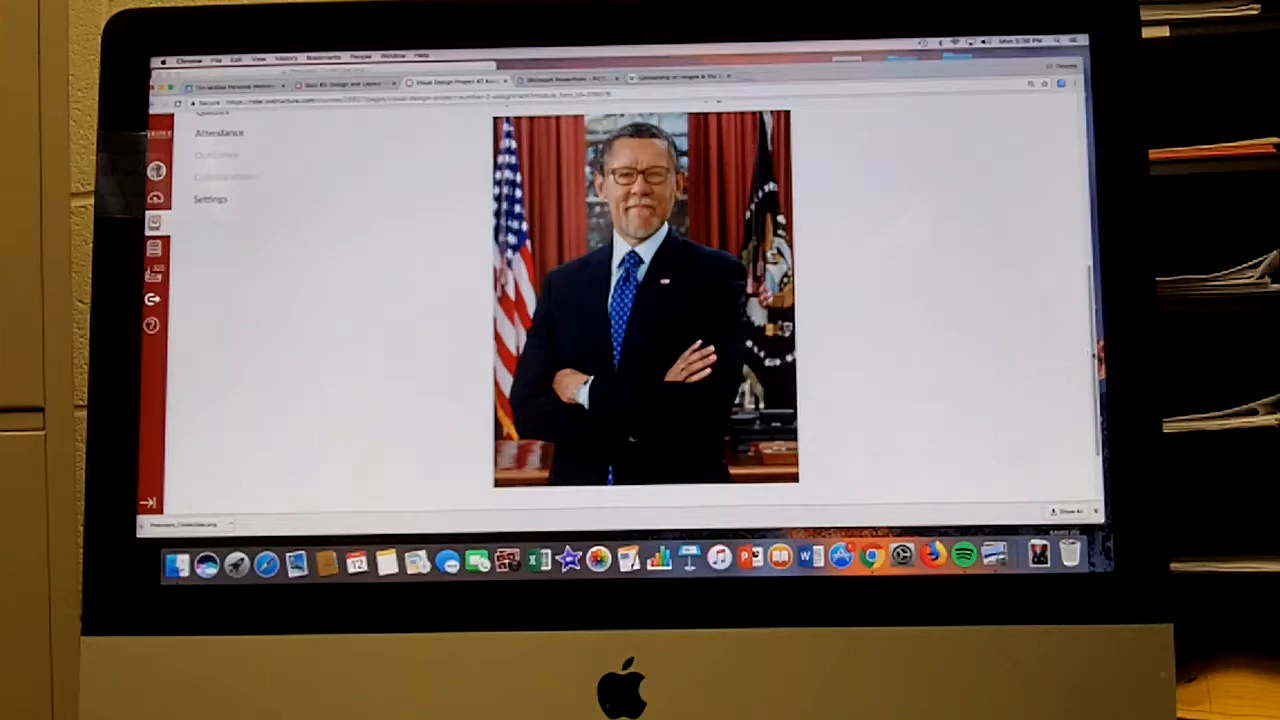
scroll(up, 3)
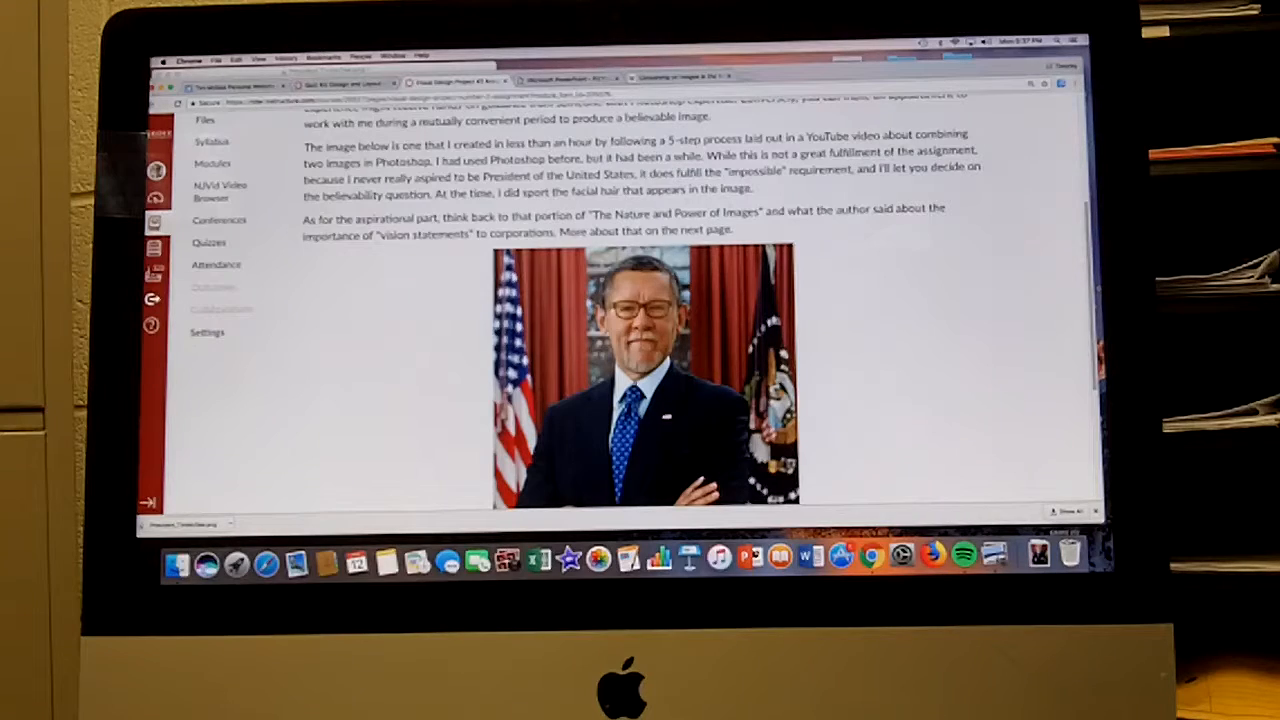
mouse_move(1072, 284)
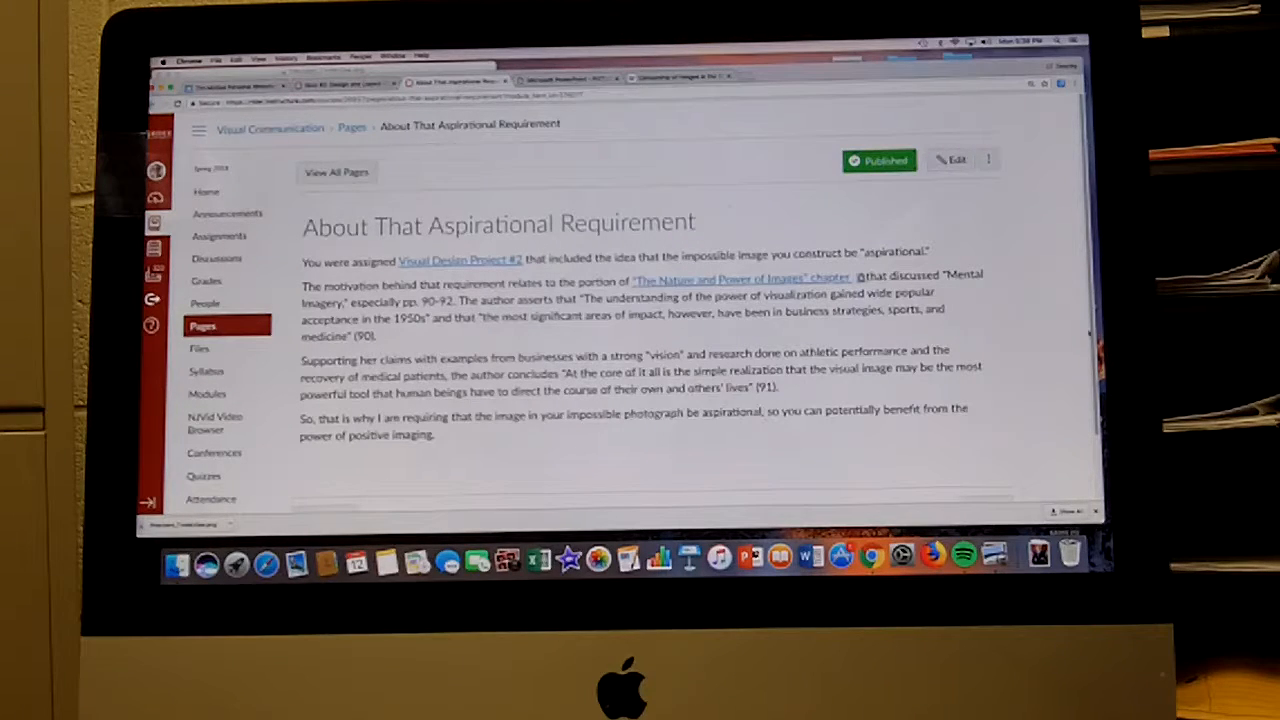
Step: Scroll down and back up while reading the About That Aspirational Requirement page
scroll(down, 3)
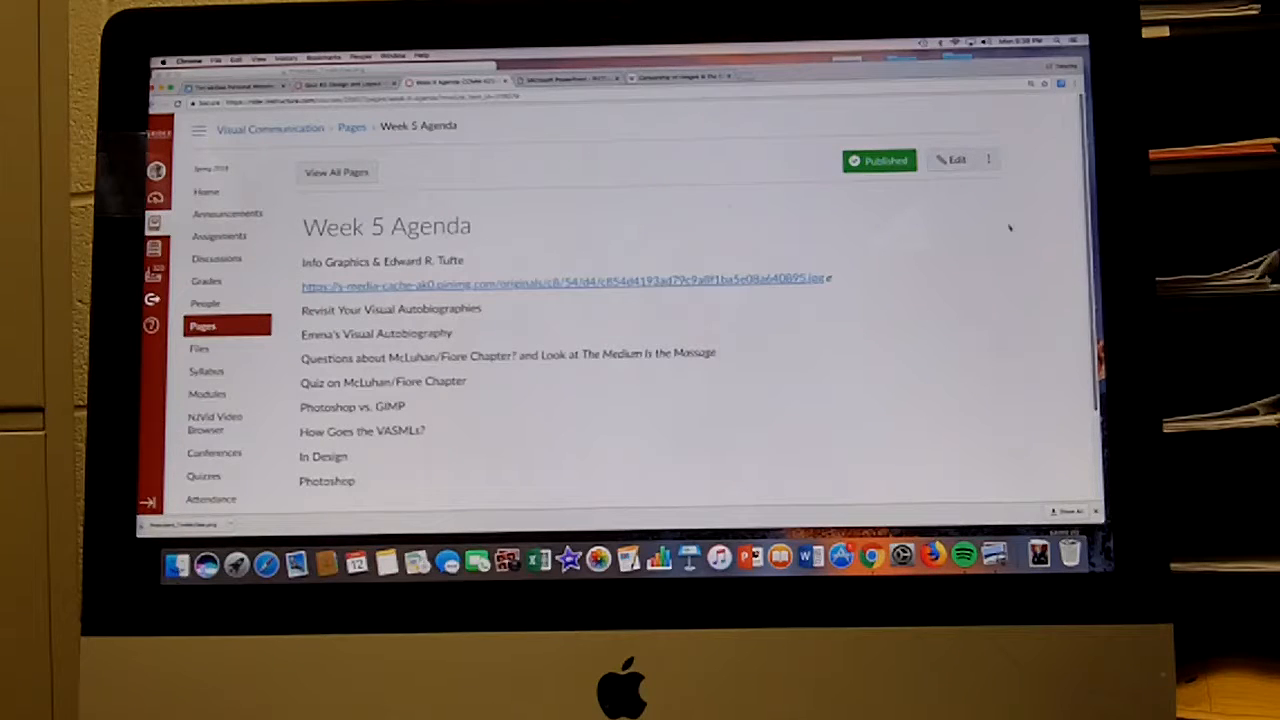
scroll(up, 3)
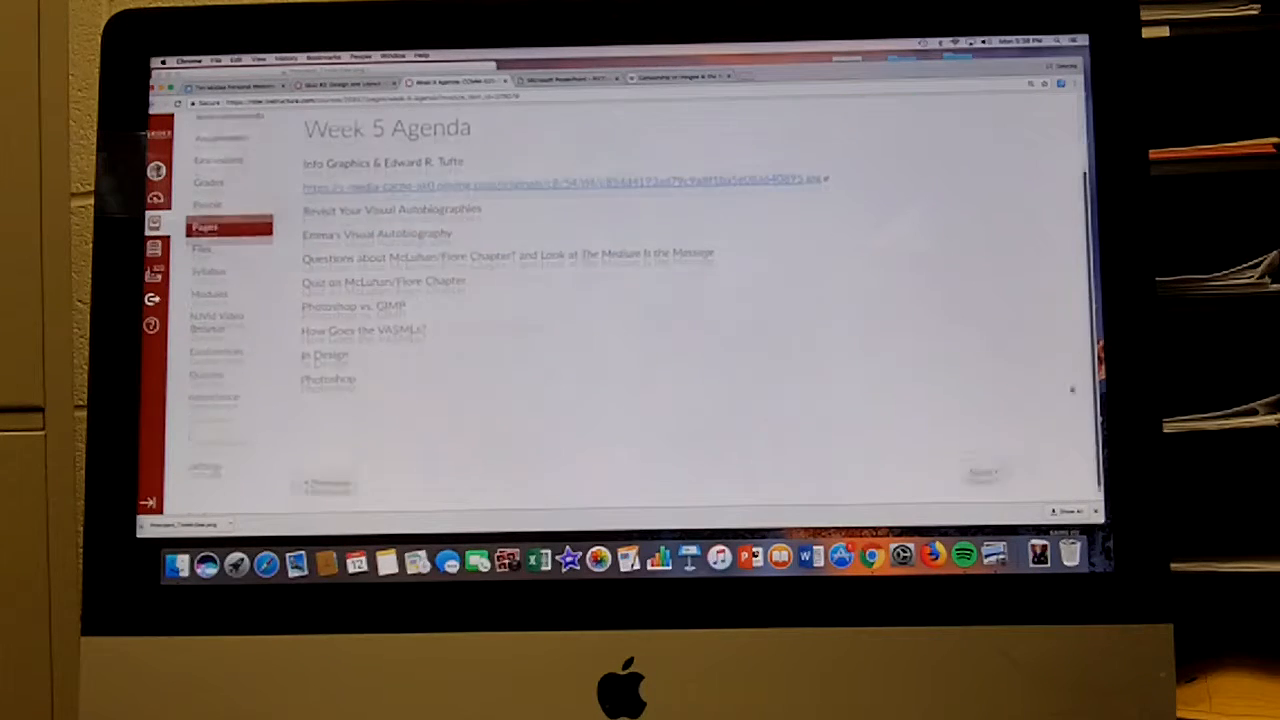